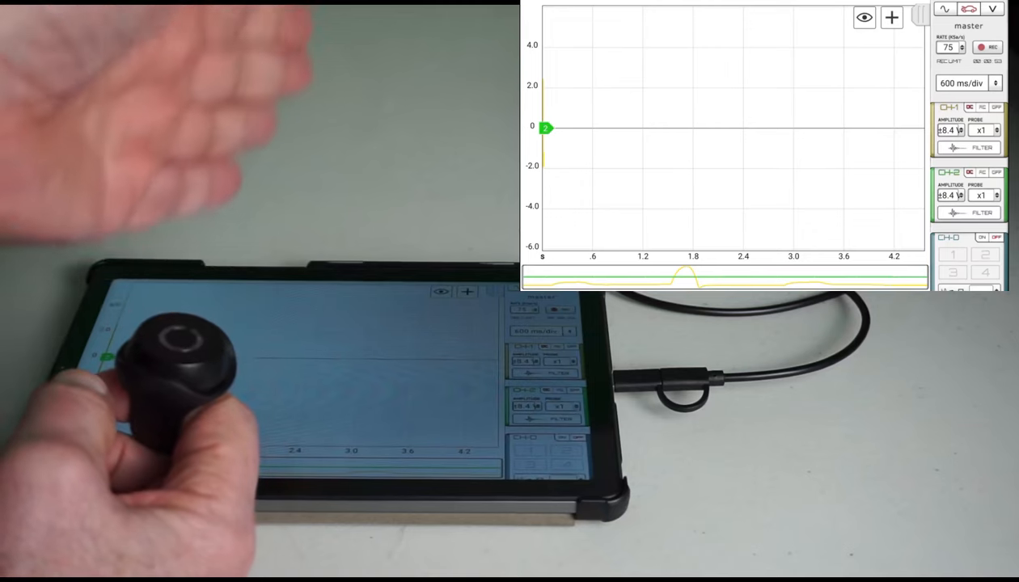
mouse_move(404, 243)
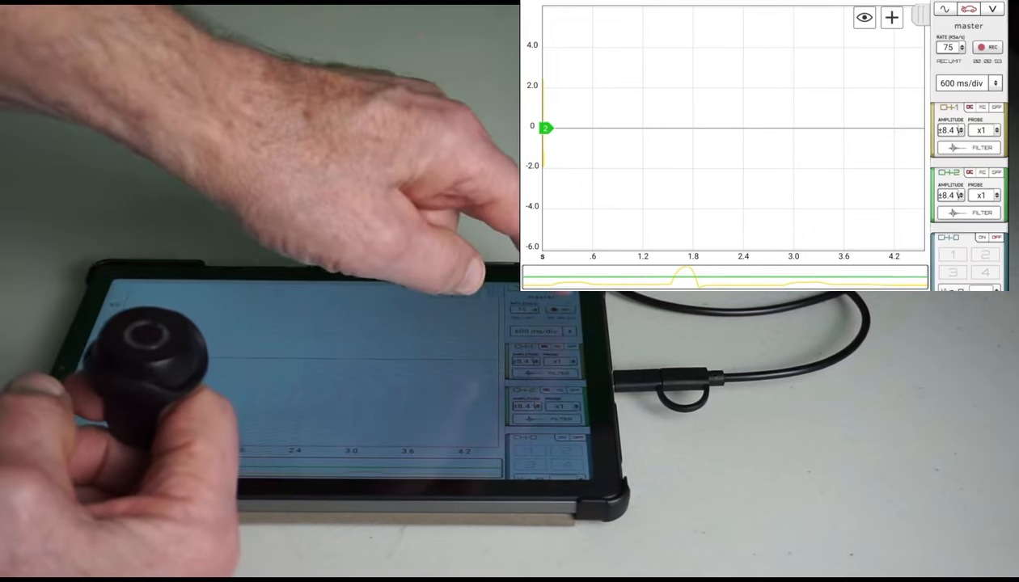